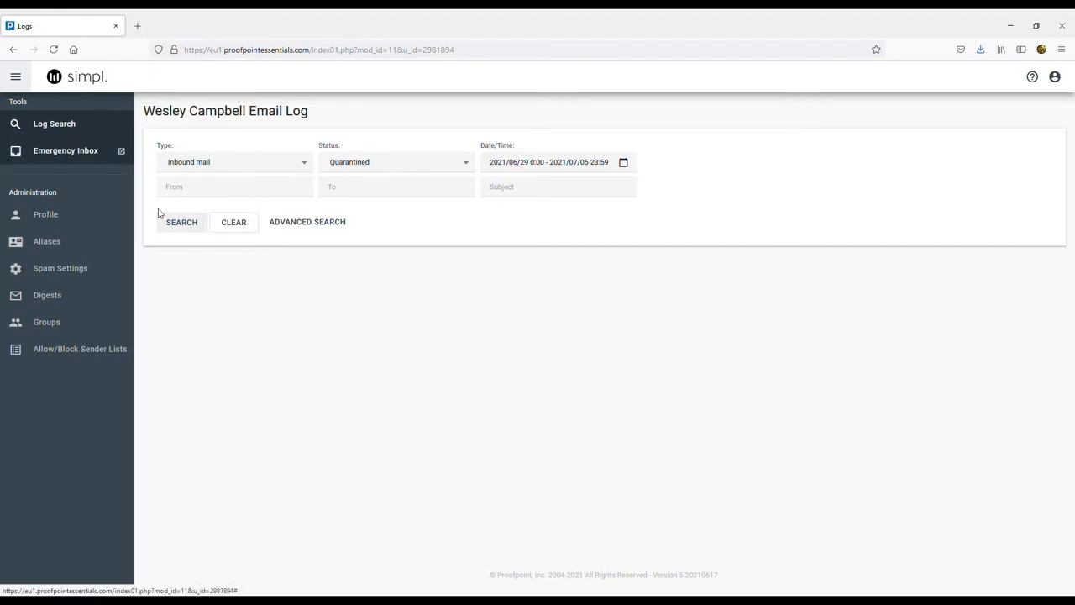
Step: Search inbound quarantined mail for 2021/06/29 to 2021/07/05
{"action": "left_click", "coordinate": [554, 162]}
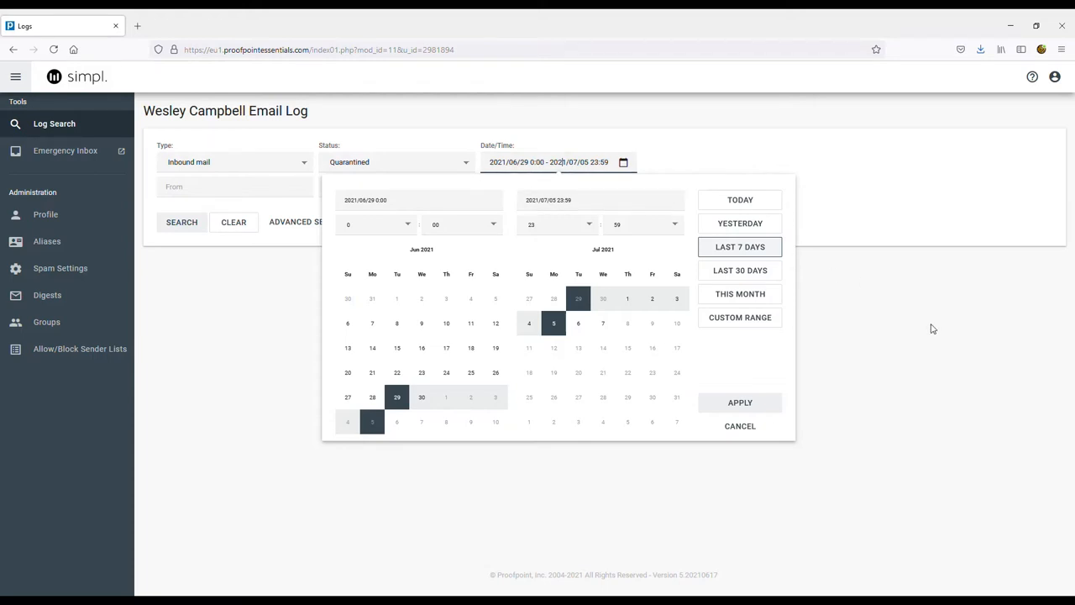
{"action": "left_click", "coordinate": [739, 402]}
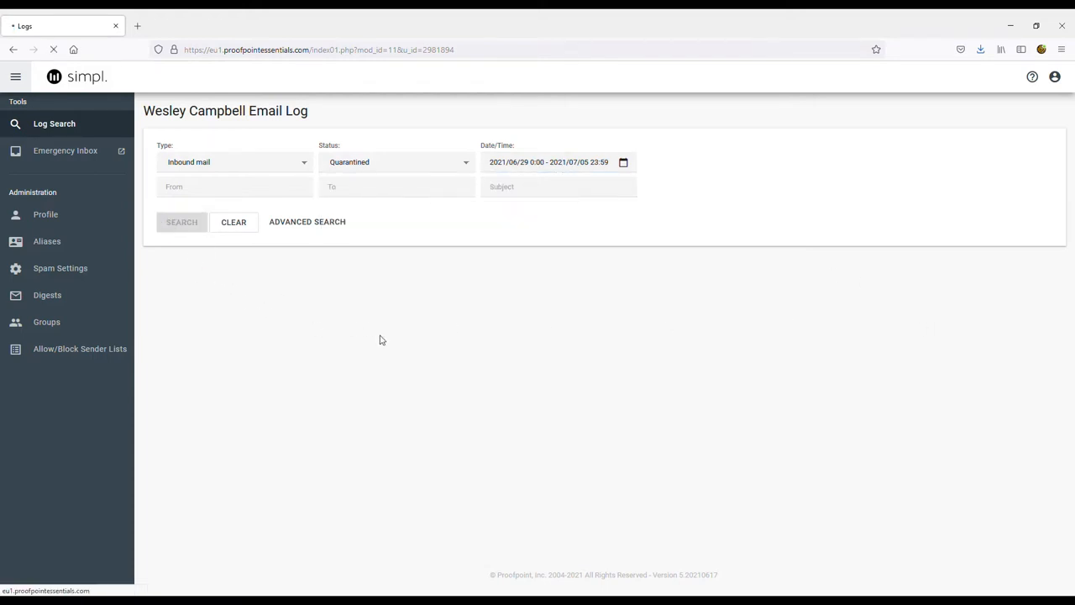
{"action": "left_click", "coordinate": [181, 221]}
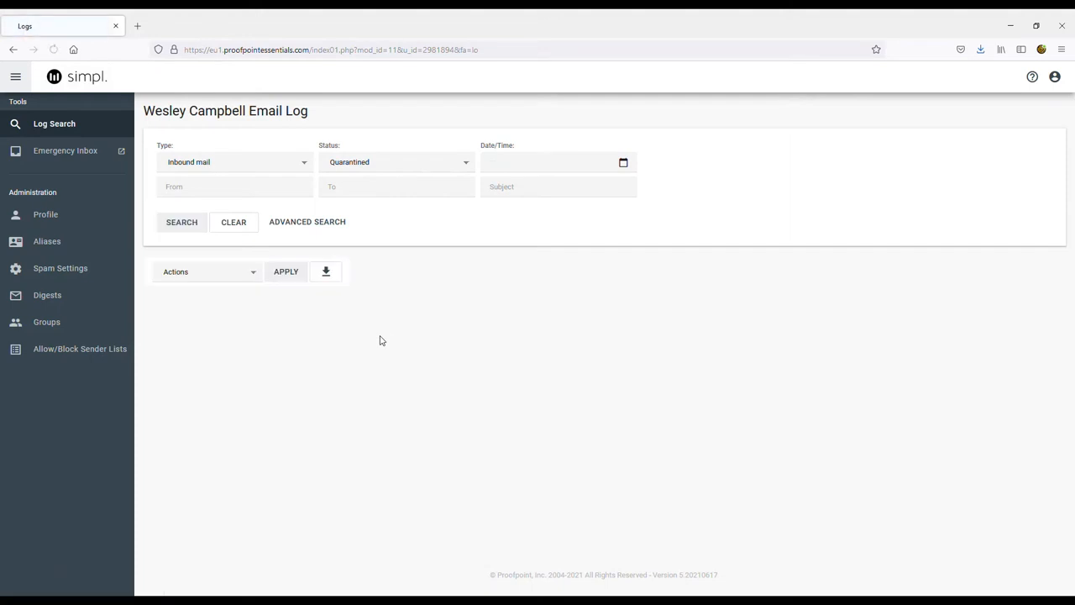
{"action": "left_click", "coordinate": [181, 221]}
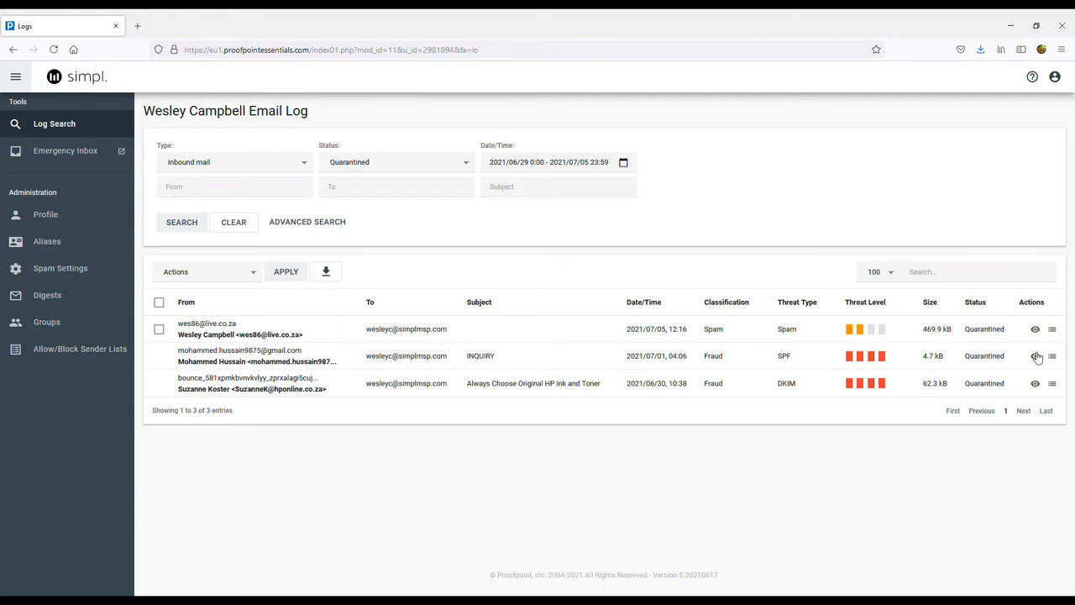
{"action": "left_click", "coordinate": [1035, 356]}
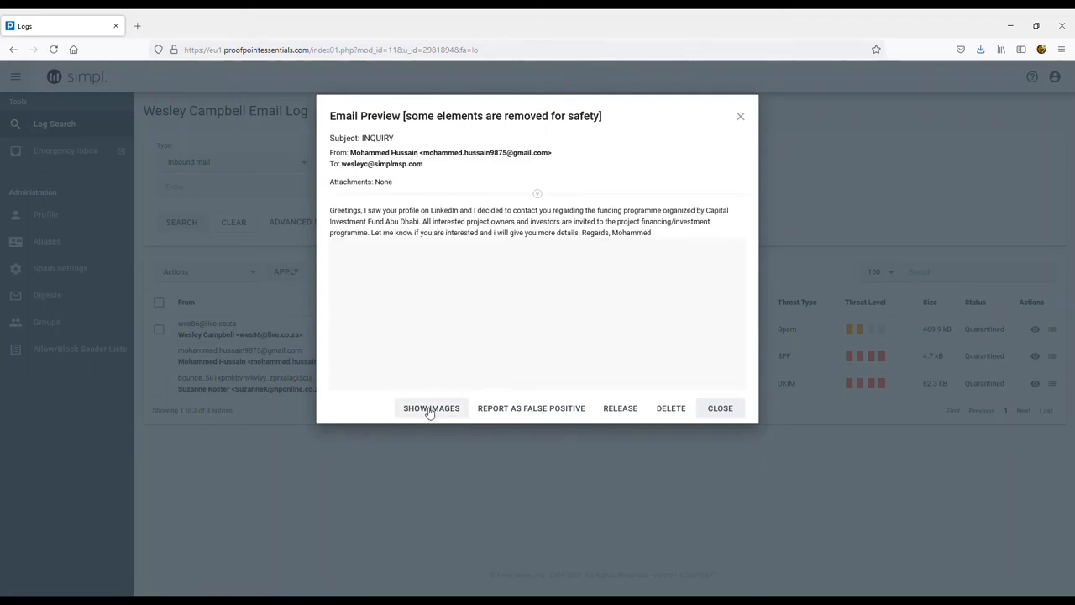
{"action": "mouse_move", "coordinate": [487, 412]}
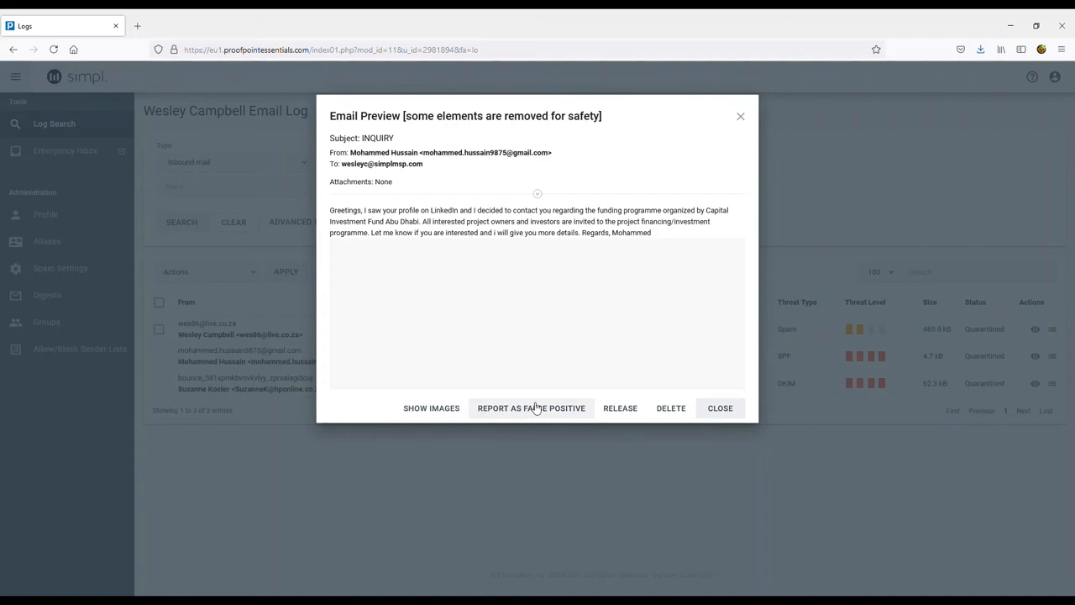
{"action": "mouse_move", "coordinate": [620, 407]}
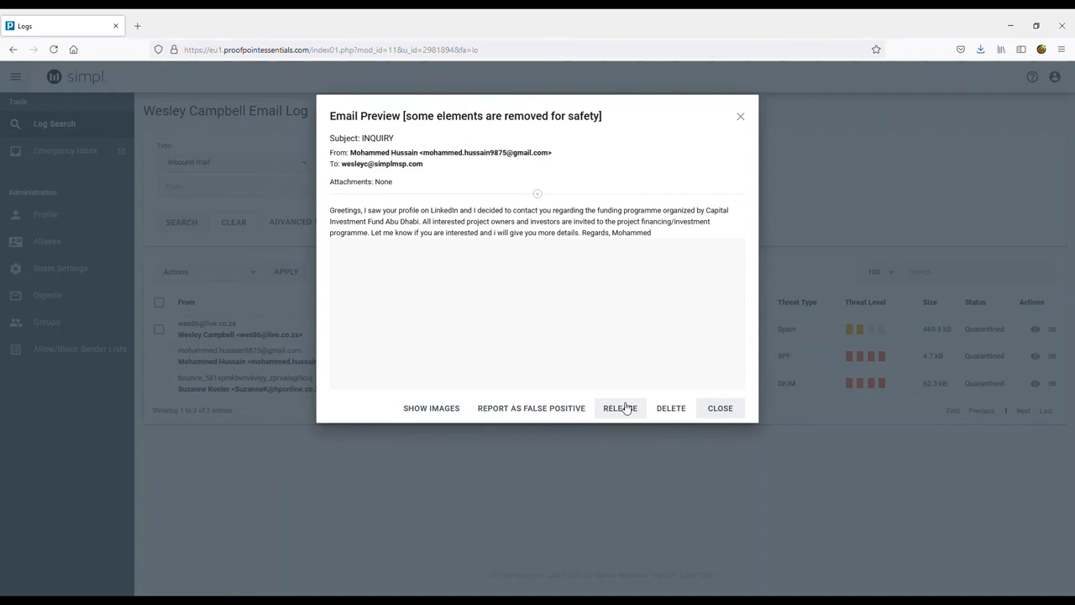
{"action": "mouse_move", "coordinate": [670, 408]}
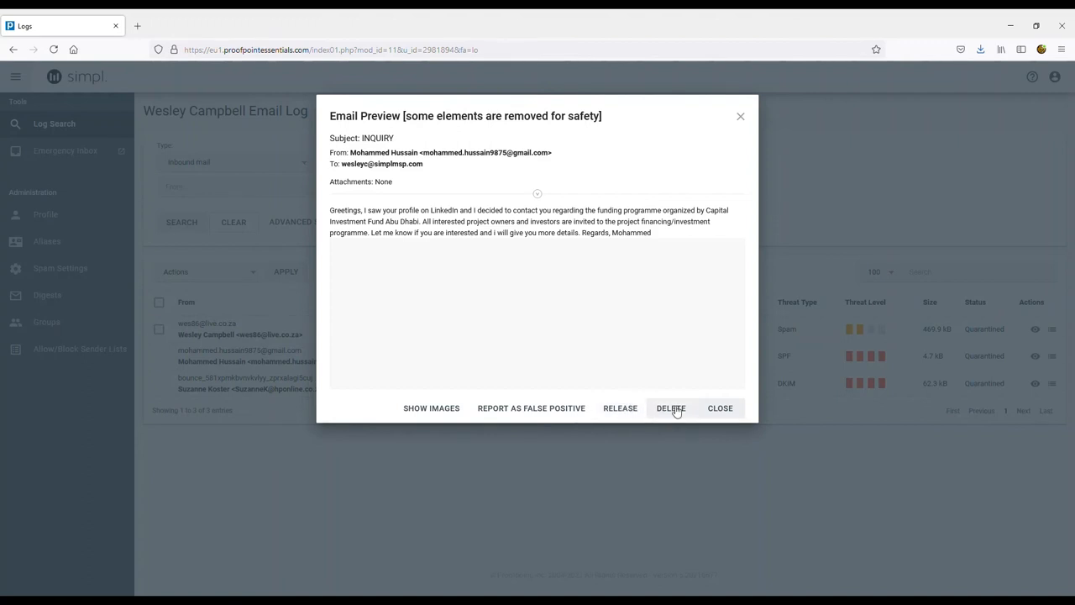
{"action": "left_click", "coordinate": [720, 408]}
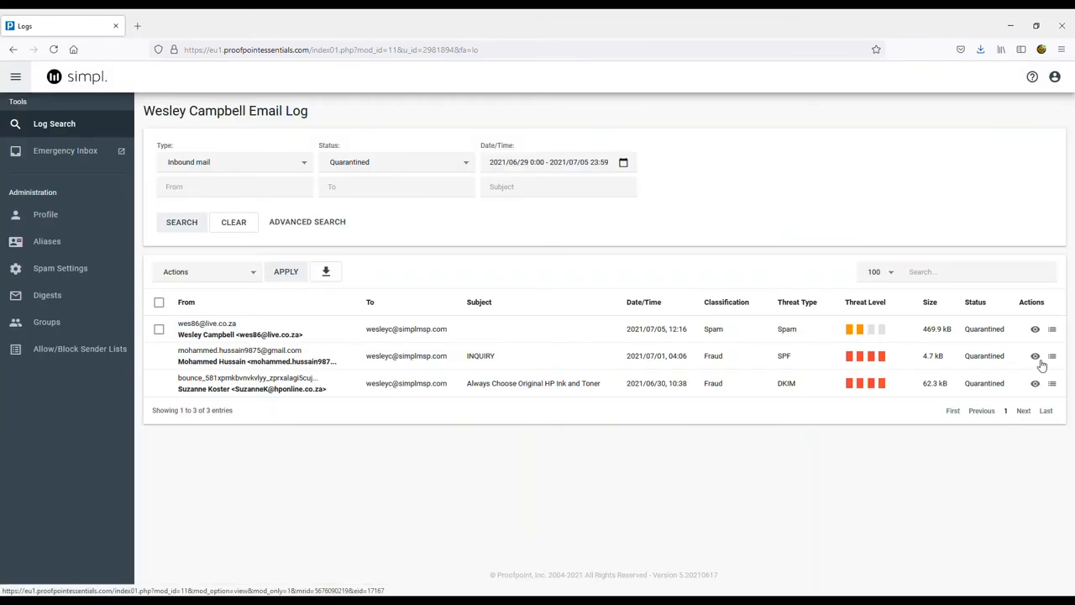
{"action": "left_click", "coordinate": [1035, 355]}
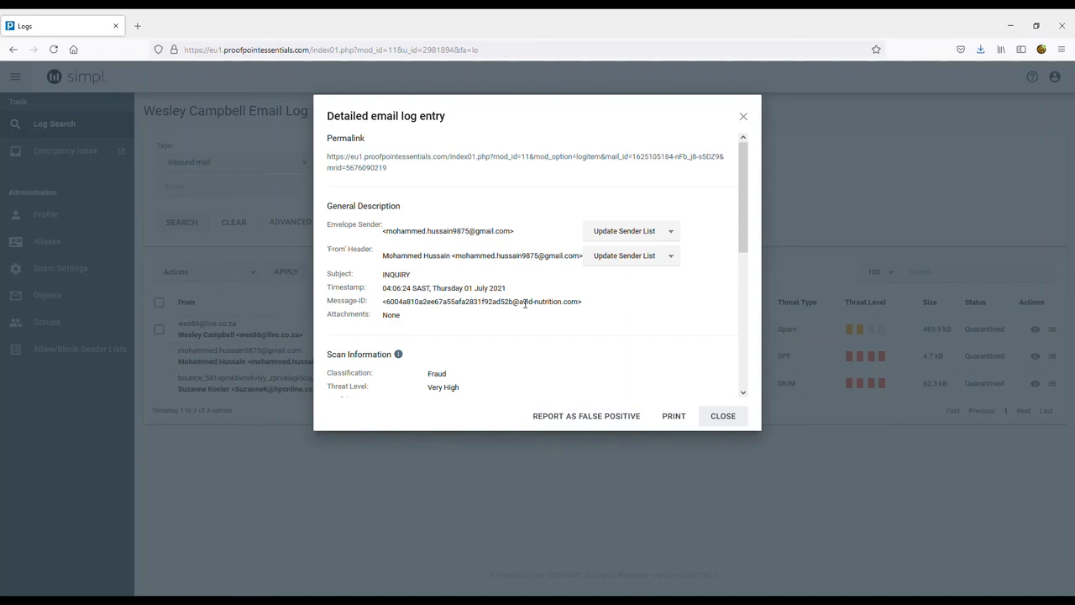
{"action": "scroll", "scroll_direction": "down", "scroll_amount": 3}
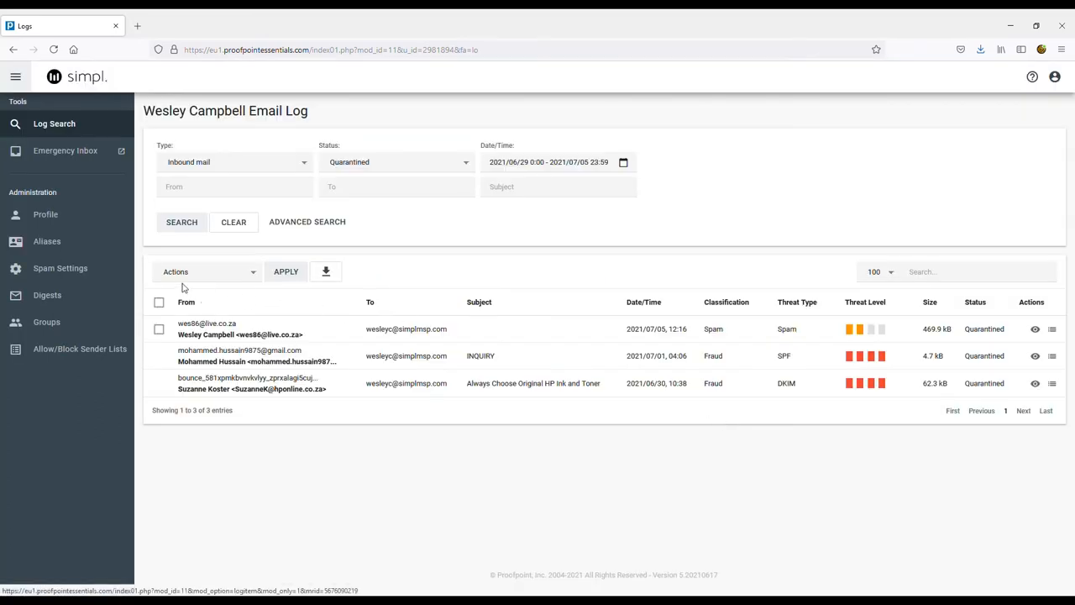
Step: Show the Spam Settings page with trigger level 7 and quarantine options
{"action": "left_click", "coordinate": [59, 268]}
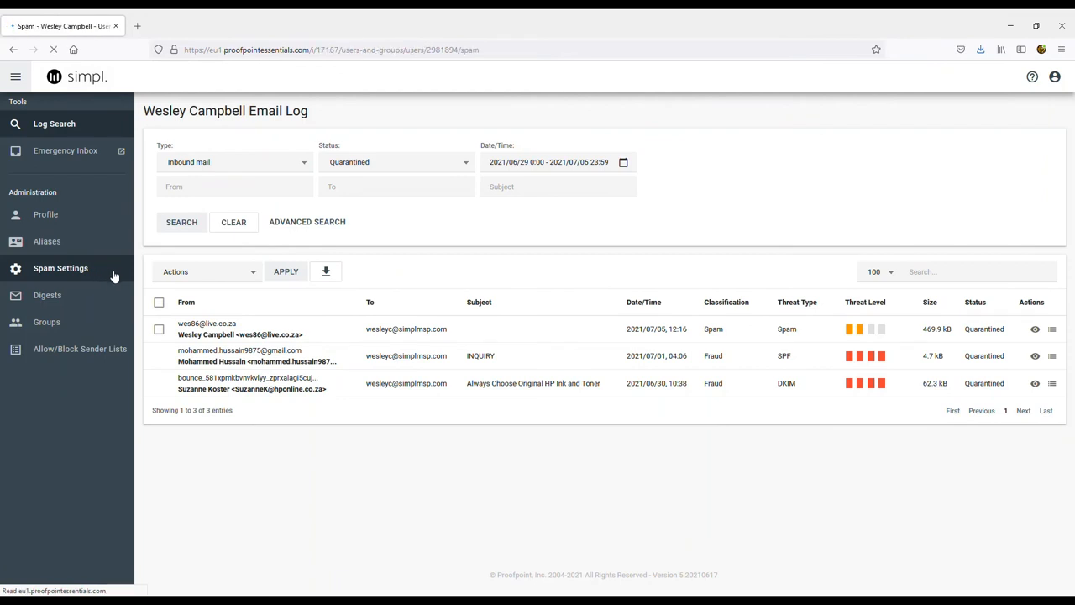
{"action": "left_click", "coordinate": [60, 268]}
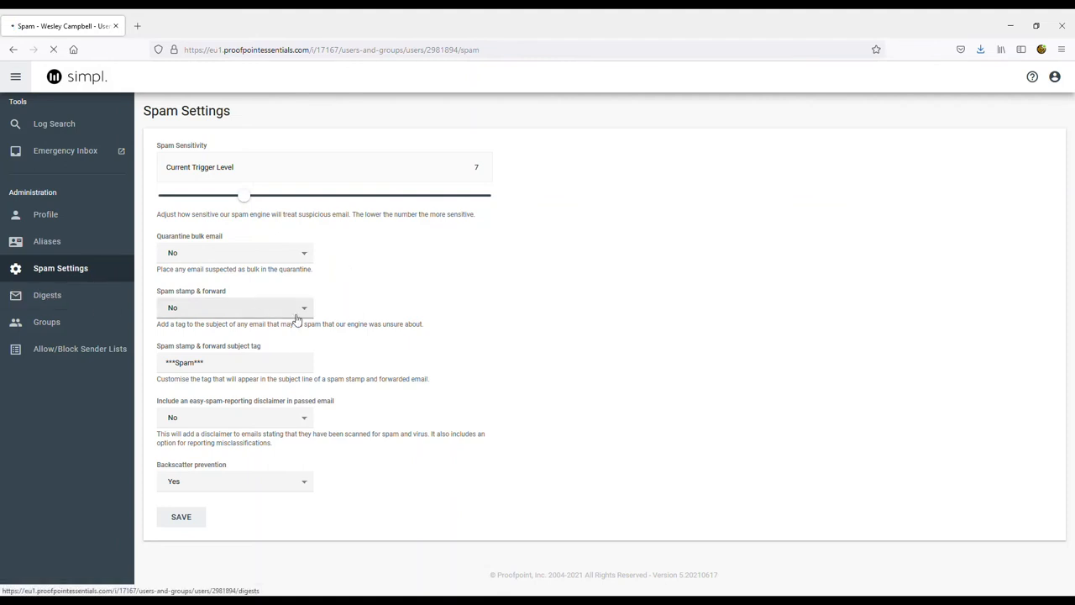
Step: Show the Digests page: enabled, 08:00 start, 8-hour checks, 30-day retention
{"action": "left_click", "coordinate": [47, 295]}
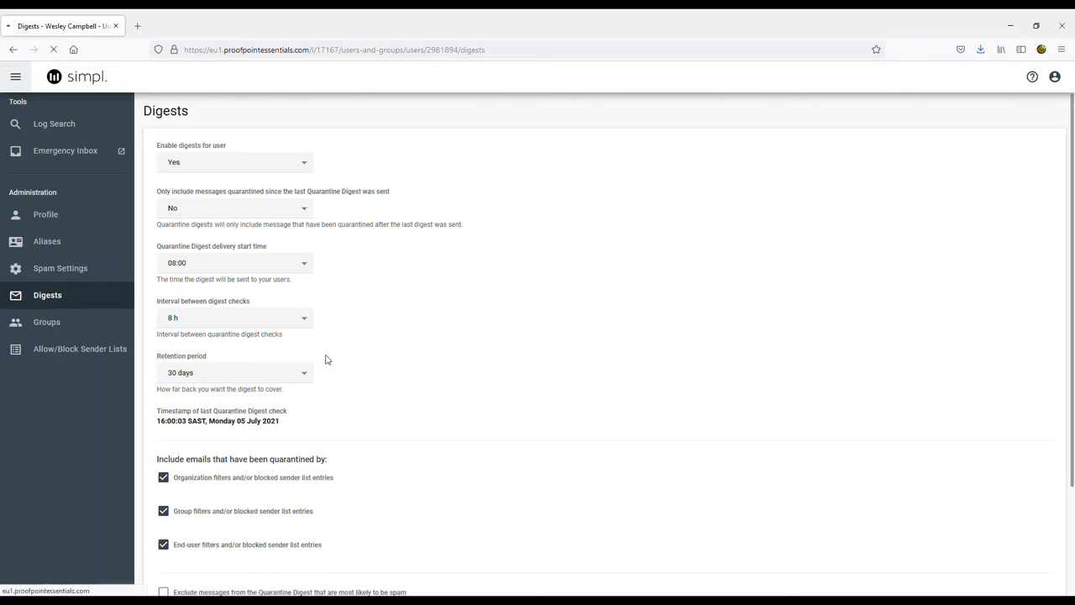
Step: List the user's six groups, including Simpl Info, Sales and Accounts
{"action": "left_click", "coordinate": [46, 321]}
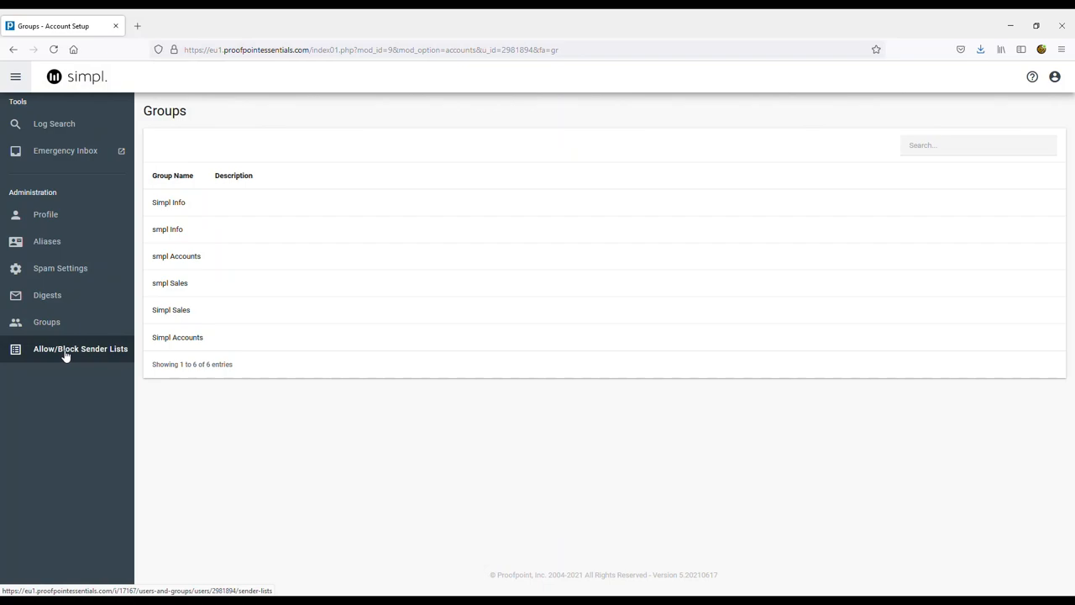
{"action": "mouse_move", "coordinate": [70, 383]}
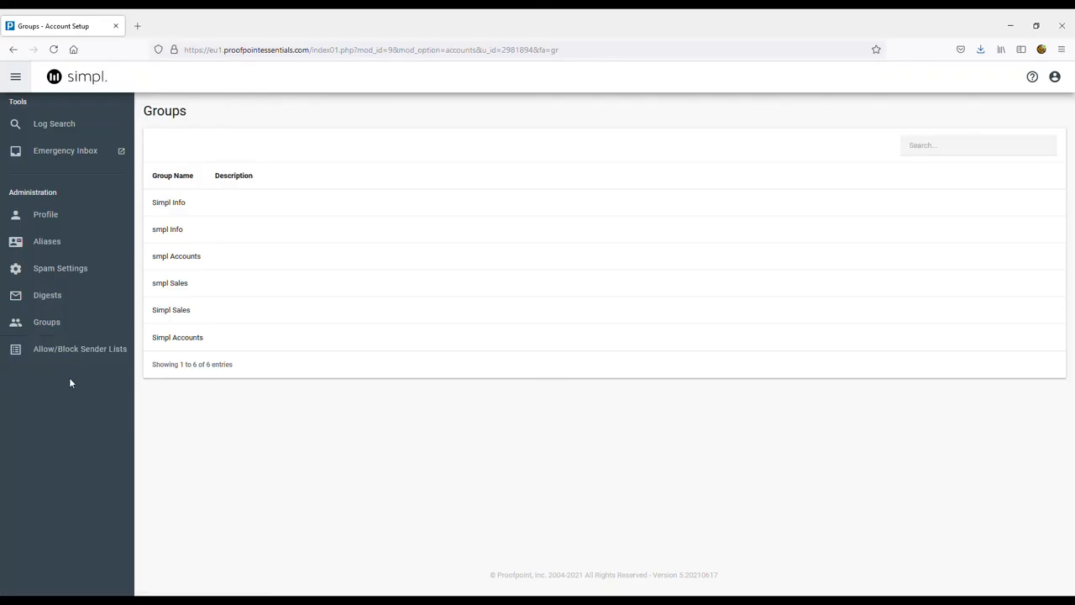
{"action": "mouse_move", "coordinate": [366, 456]}
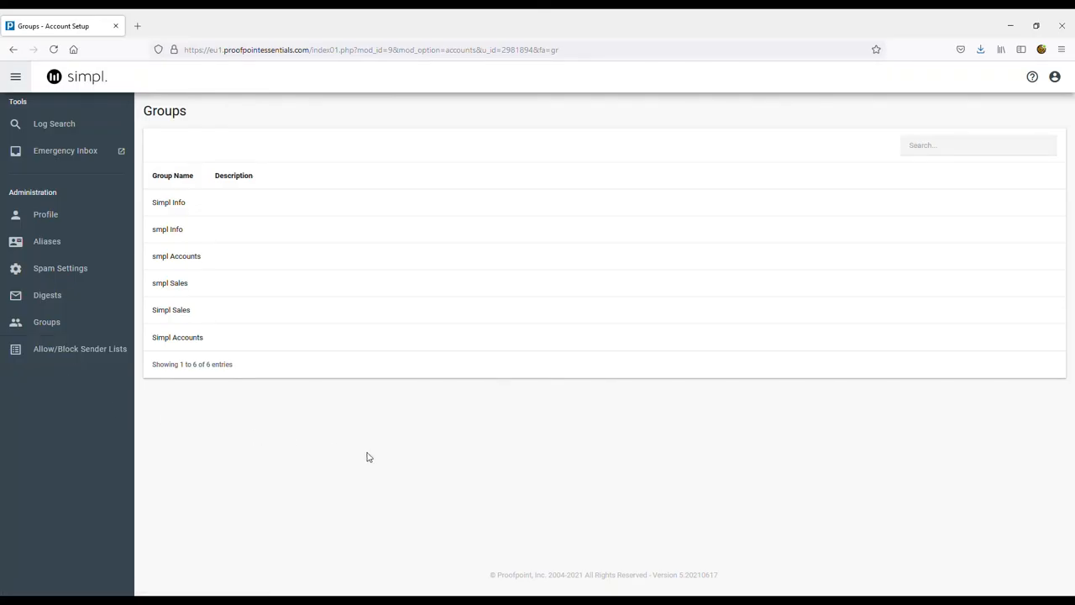
{"action": "mouse_move", "coordinate": [444, 452]}
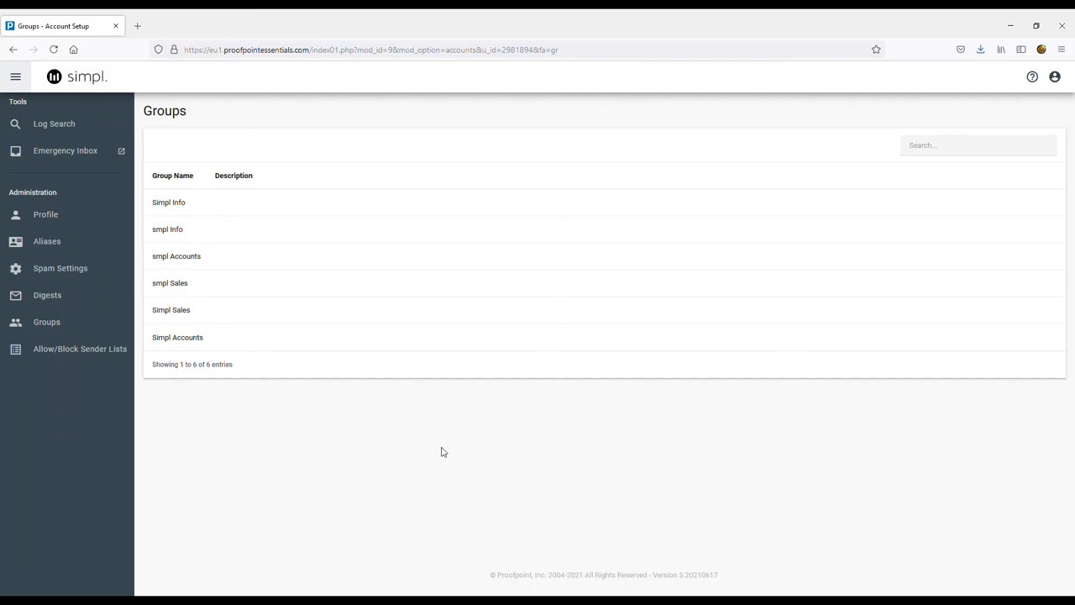
{"action": "mouse_move", "coordinate": [494, 453]}
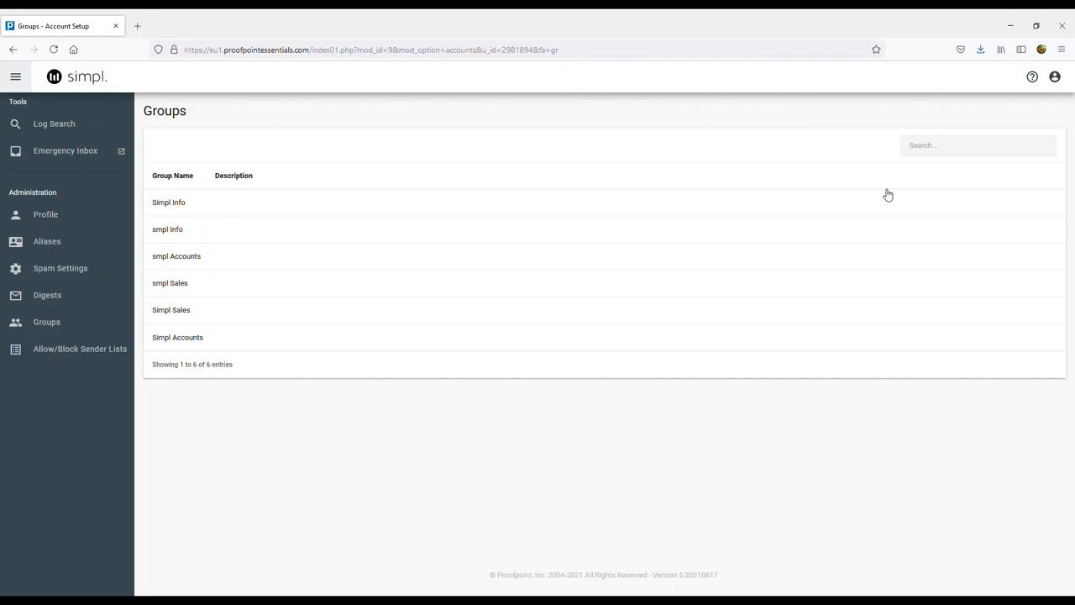
{"action": "mouse_move", "coordinate": [1022, 113]}
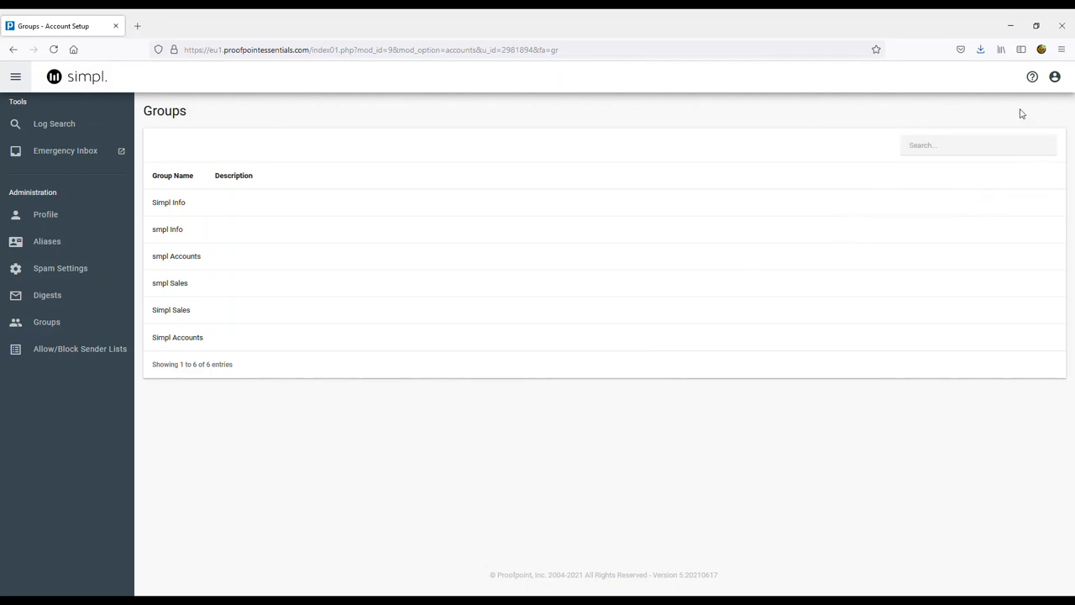